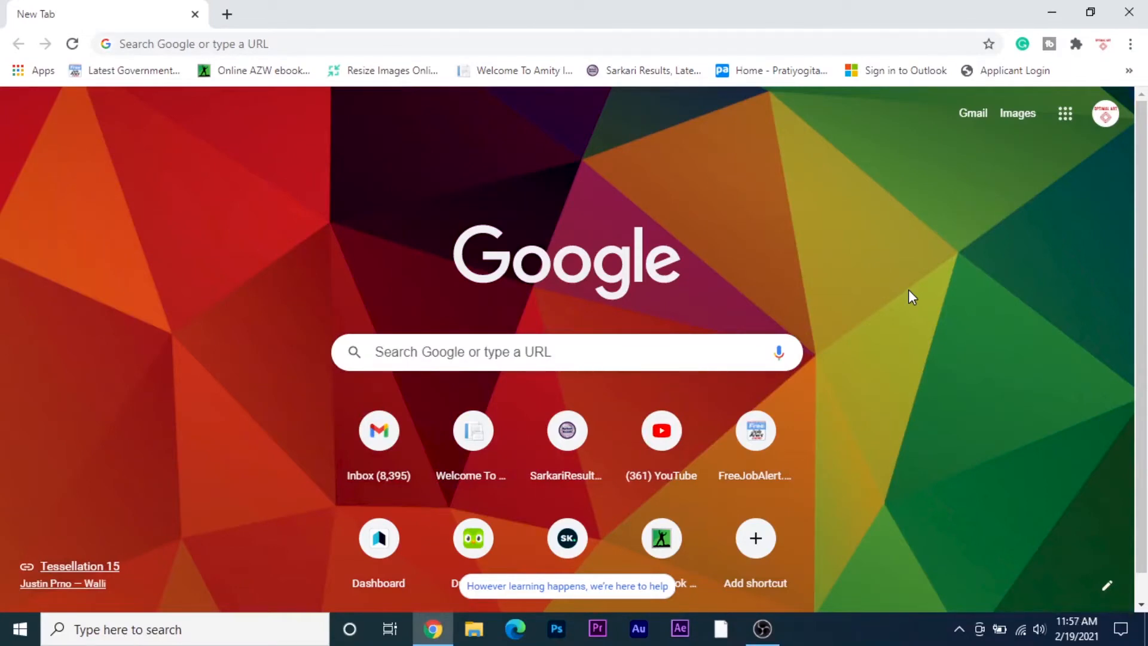
mouse_move(839, 48)
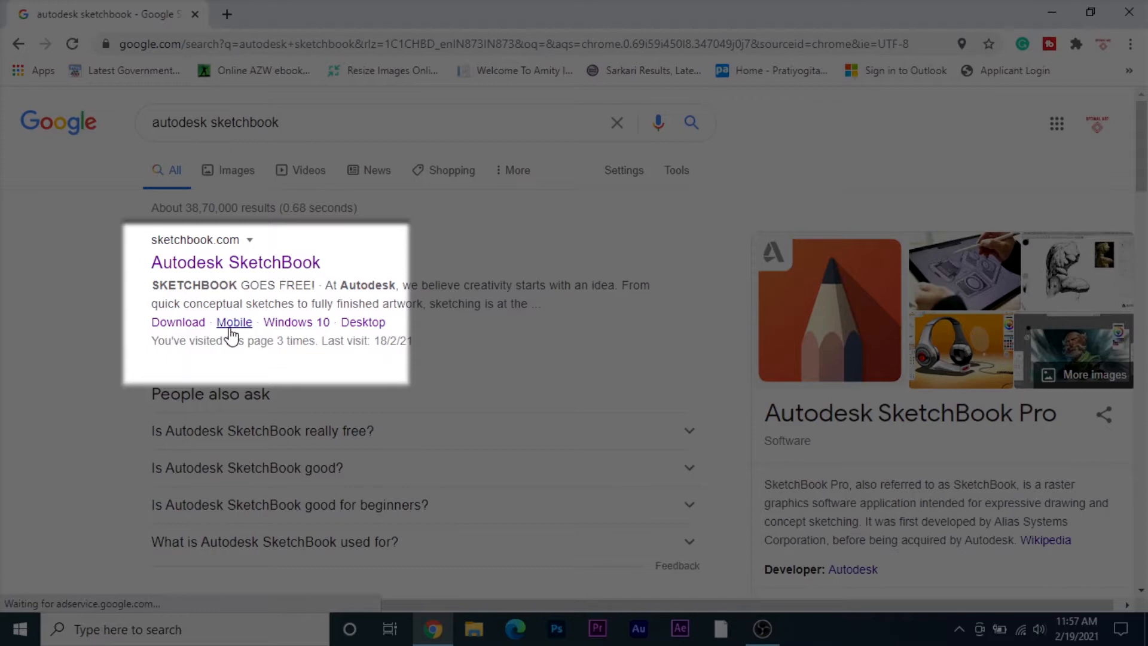
mouse_move(363, 322)
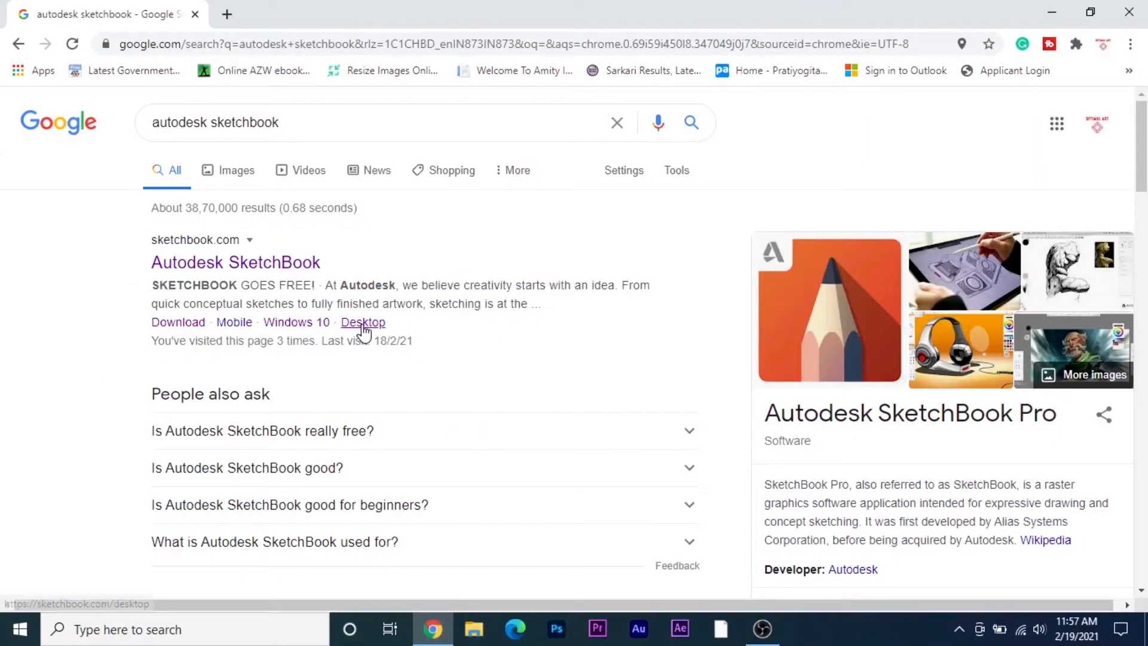
Download the SketchBook desktop installer from the sketchbook.com Desktop page.
click(361, 322)
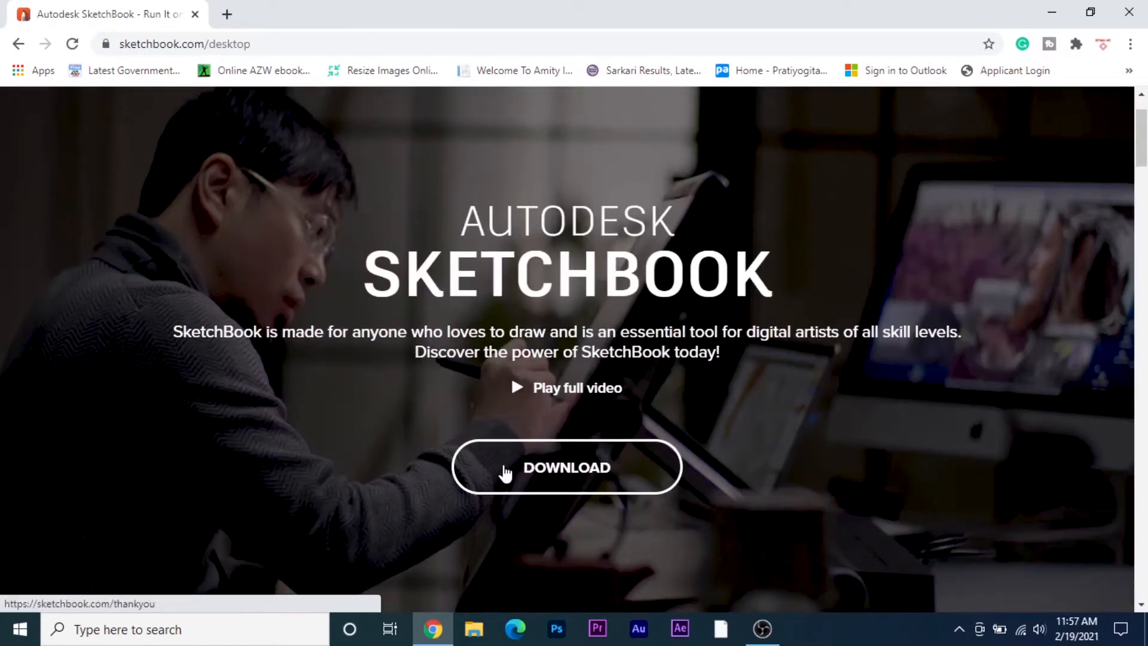
click(566, 467)
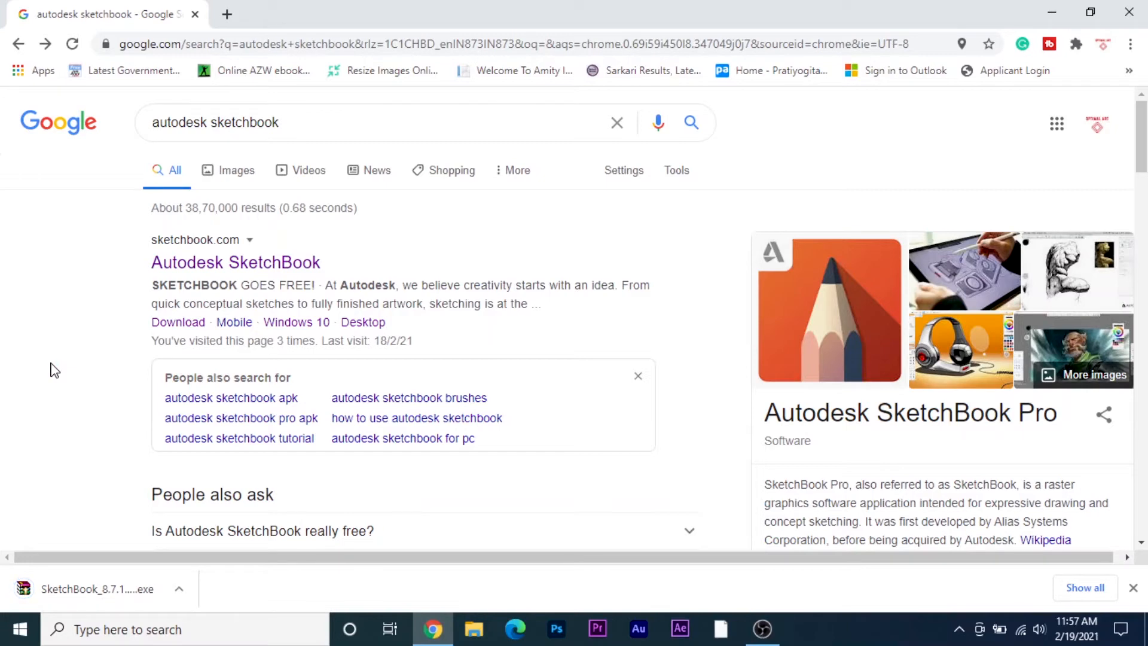
mouse_move(83, 348)
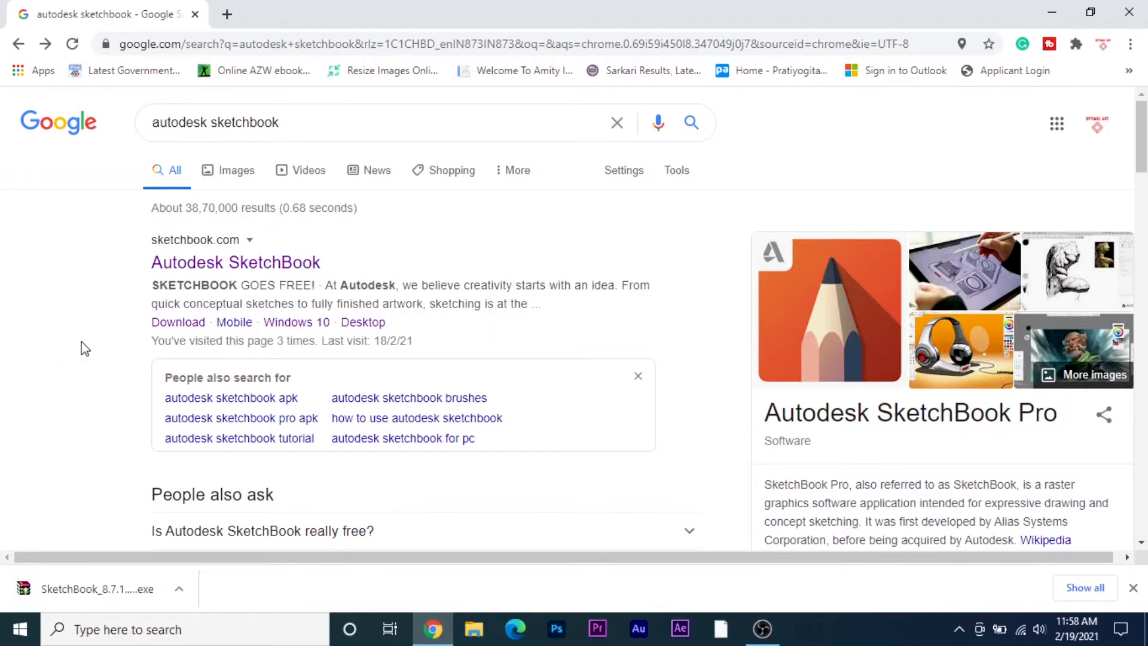
mouse_move(283, 337)
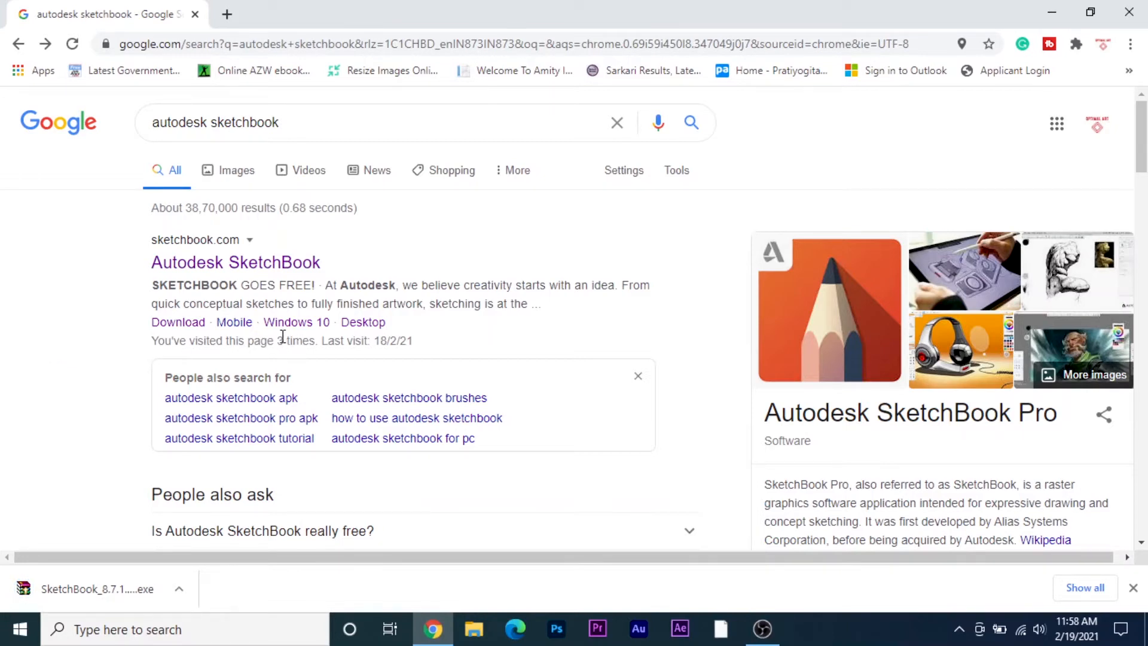
mouse_move(295, 322)
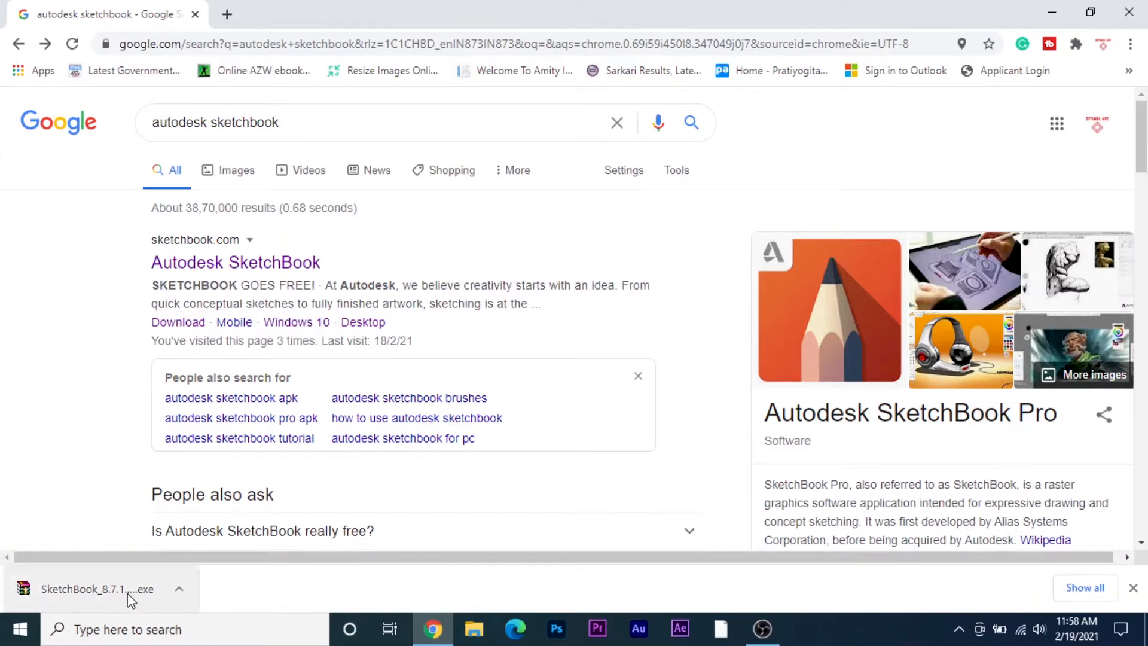
mouse_move(66, 593)
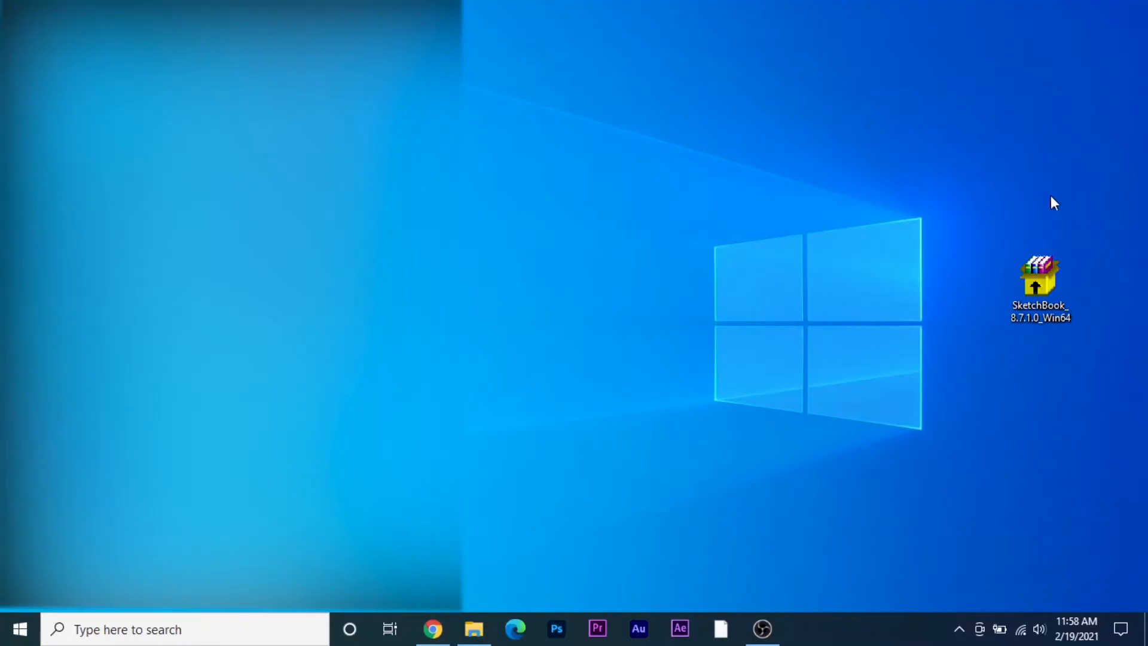
mouse_move(1091, 358)
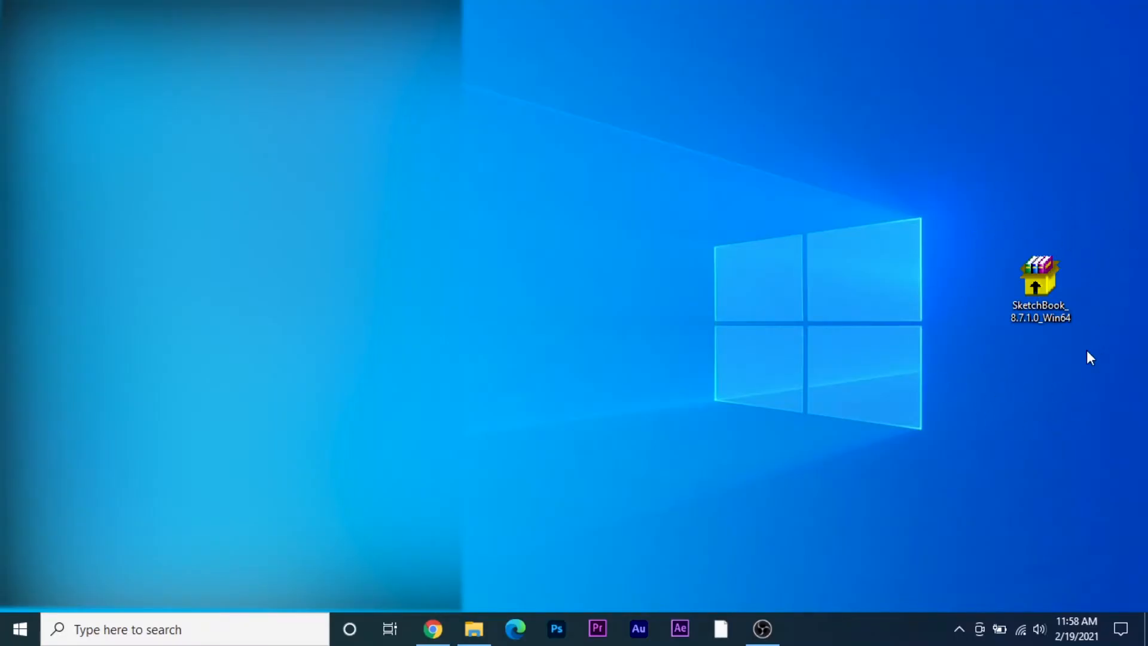
Launch the downloaded SketchBook installer from the desktop and allow it to run.
click(1040, 286)
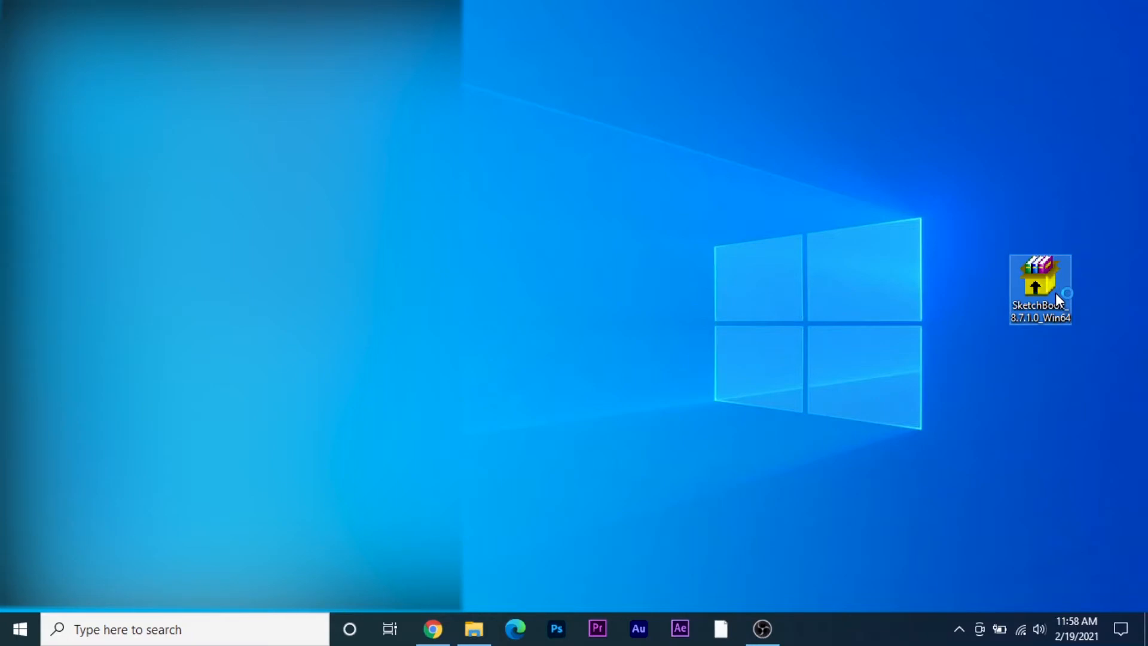
double_click(1039, 283)
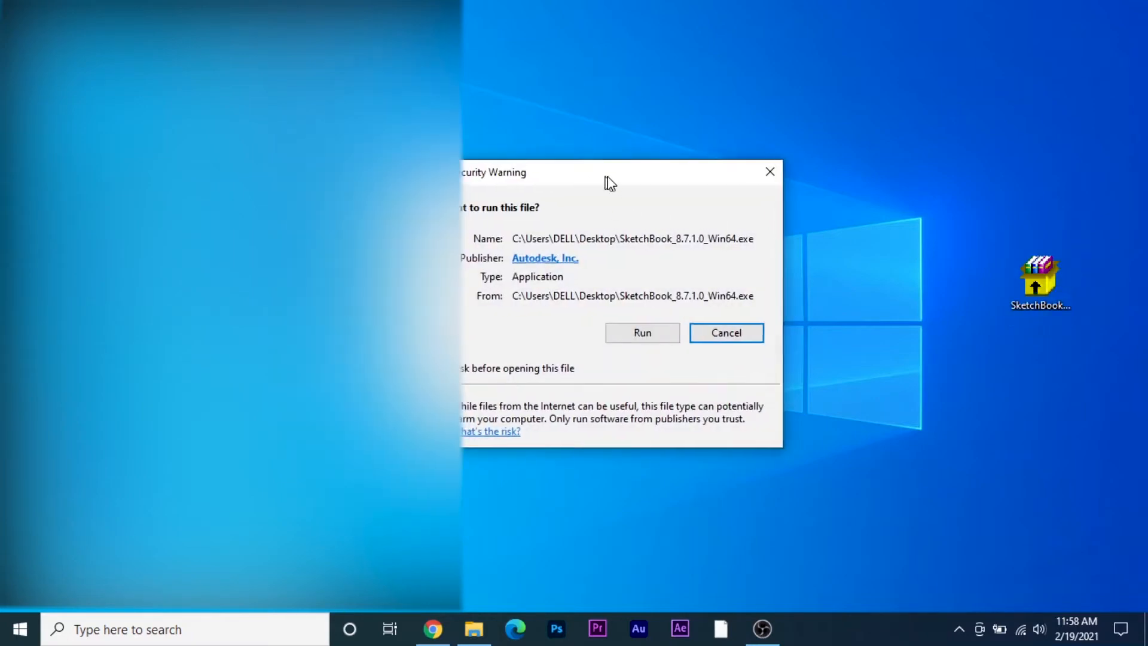
click(726, 333)
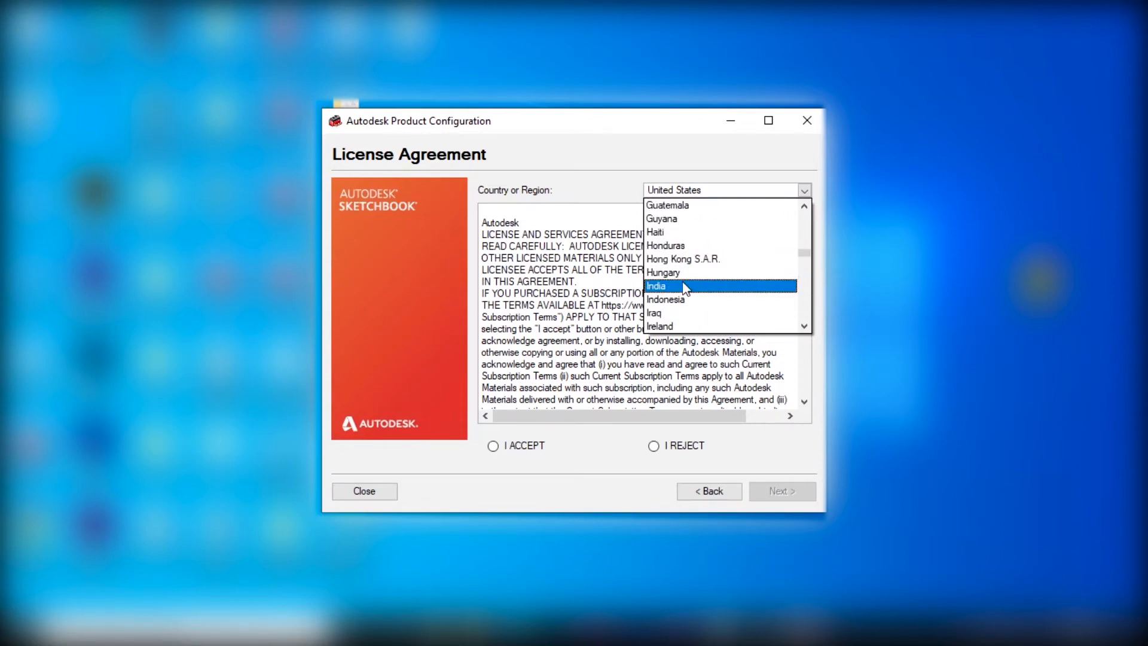
Set the region to India and accept the license agreement.
click(657, 286)
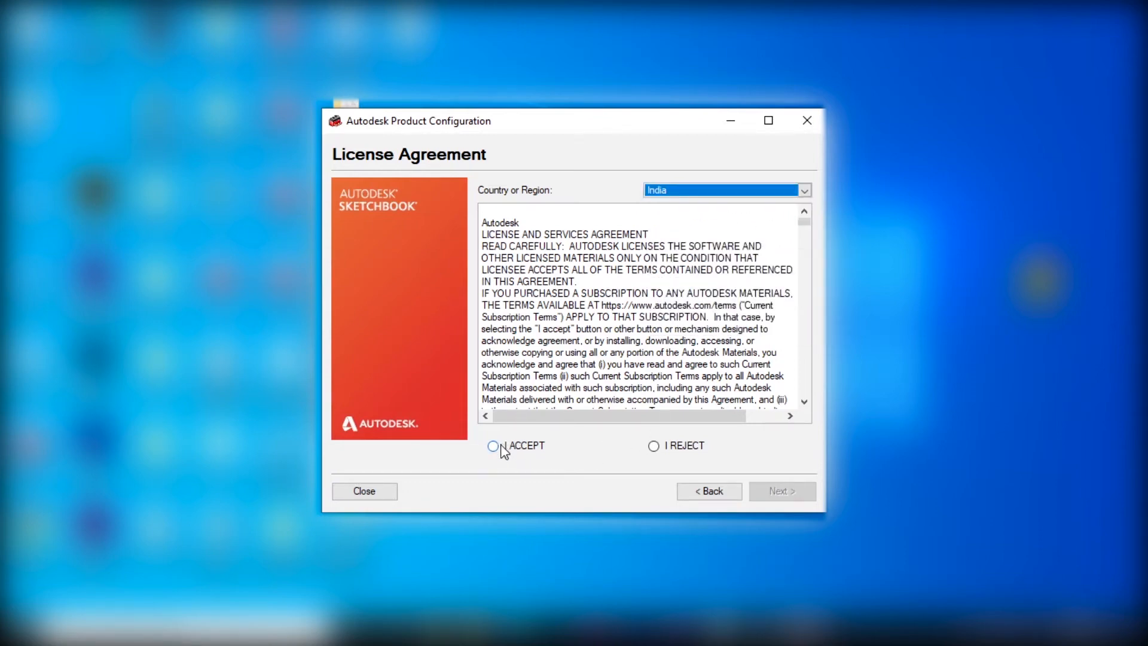
click(493, 445)
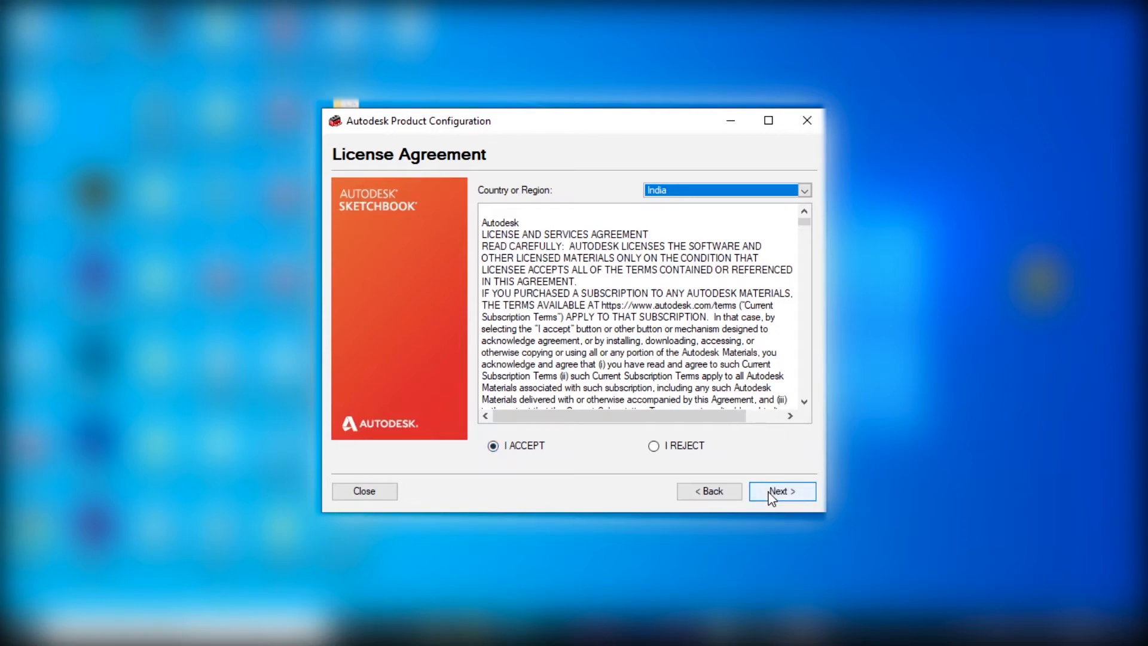
click(781, 490)
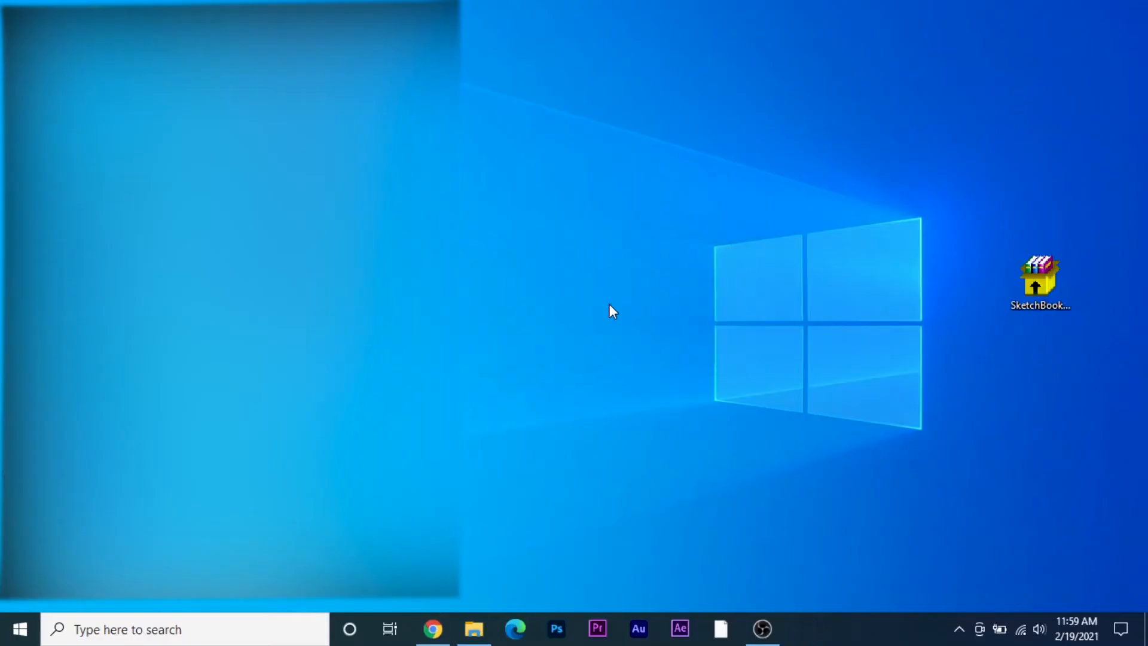
Keep the default install folder with only the desktop shortcut and default file associations.
double_click(1039, 276)
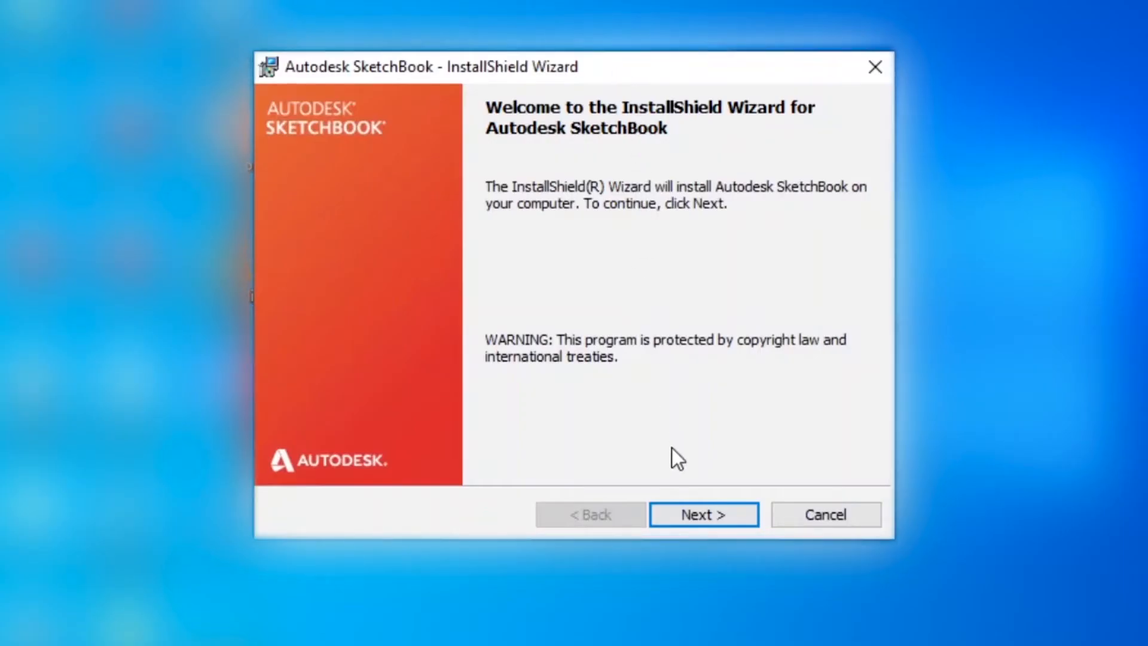
click(702, 514)
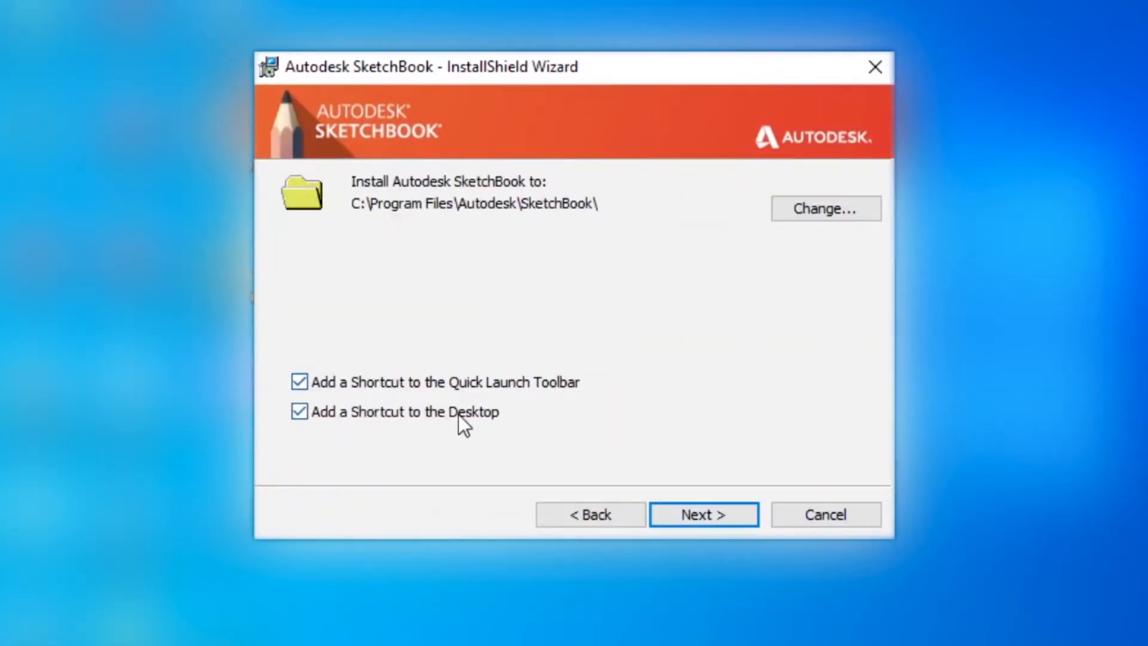
mouse_move(337, 402)
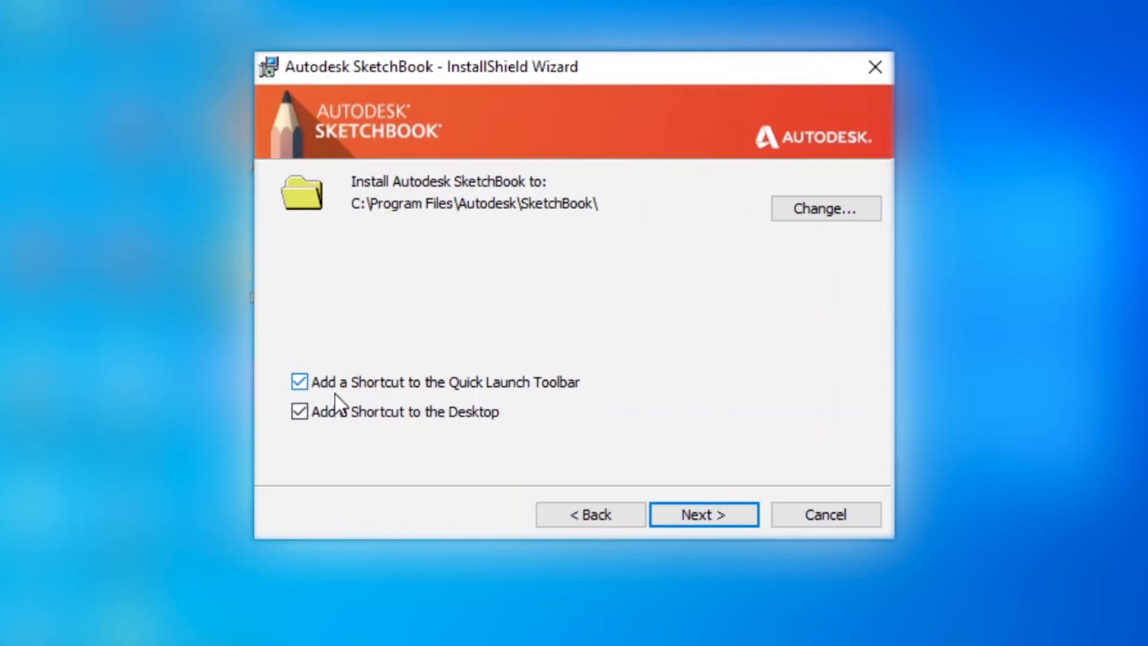
mouse_move(439, 403)
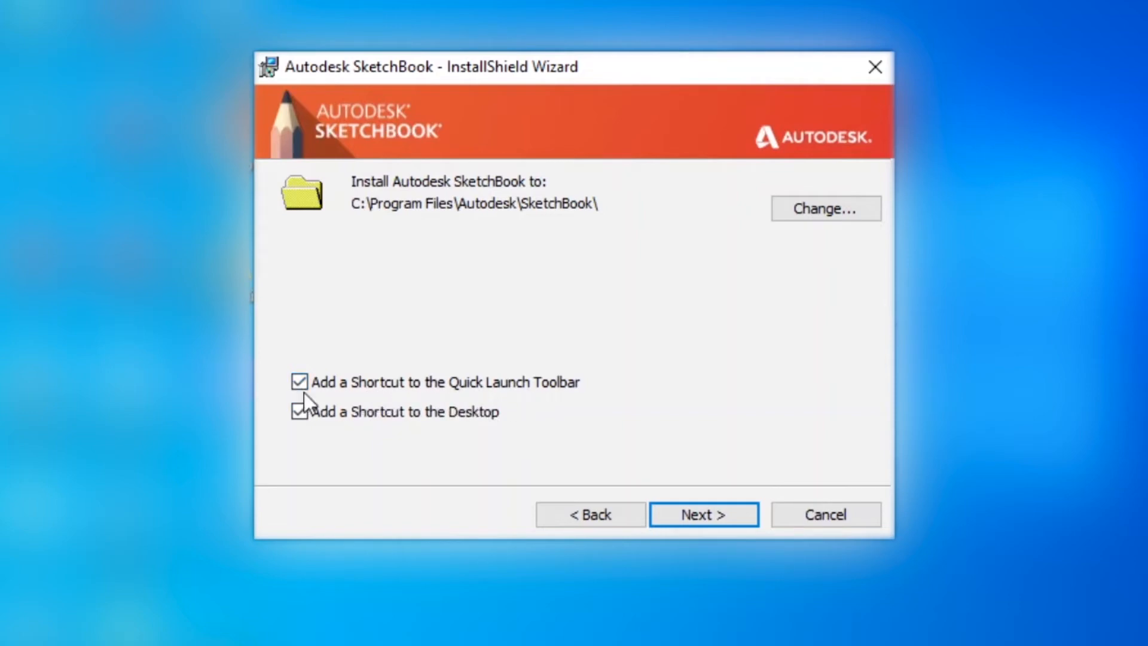
click(299, 381)
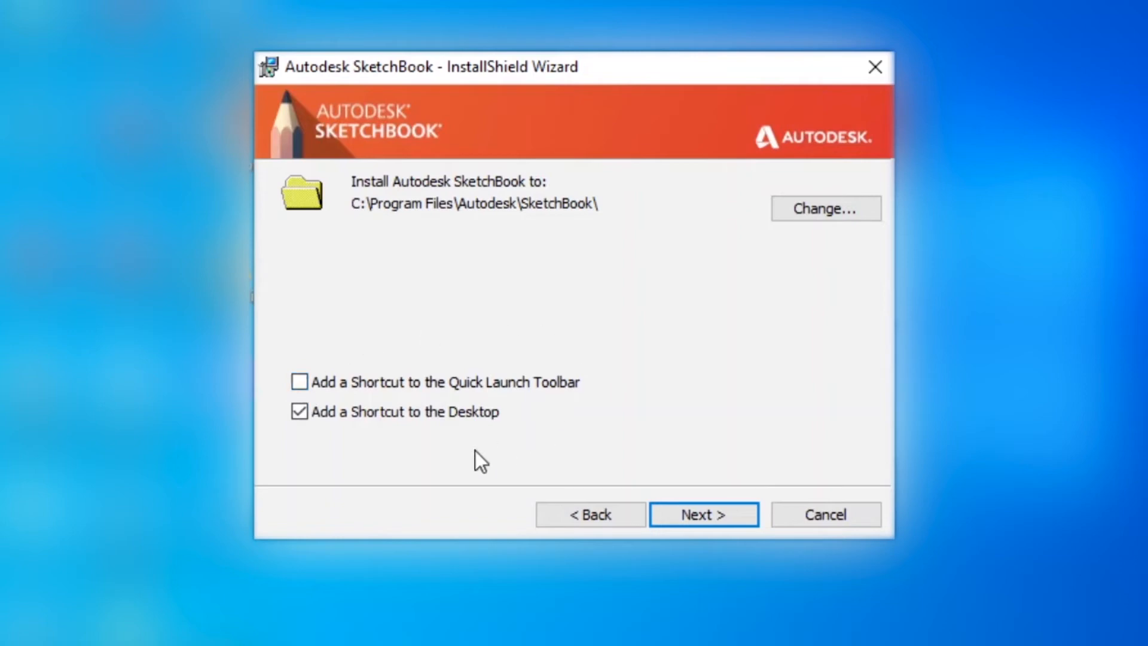
mouse_move(647, 156)
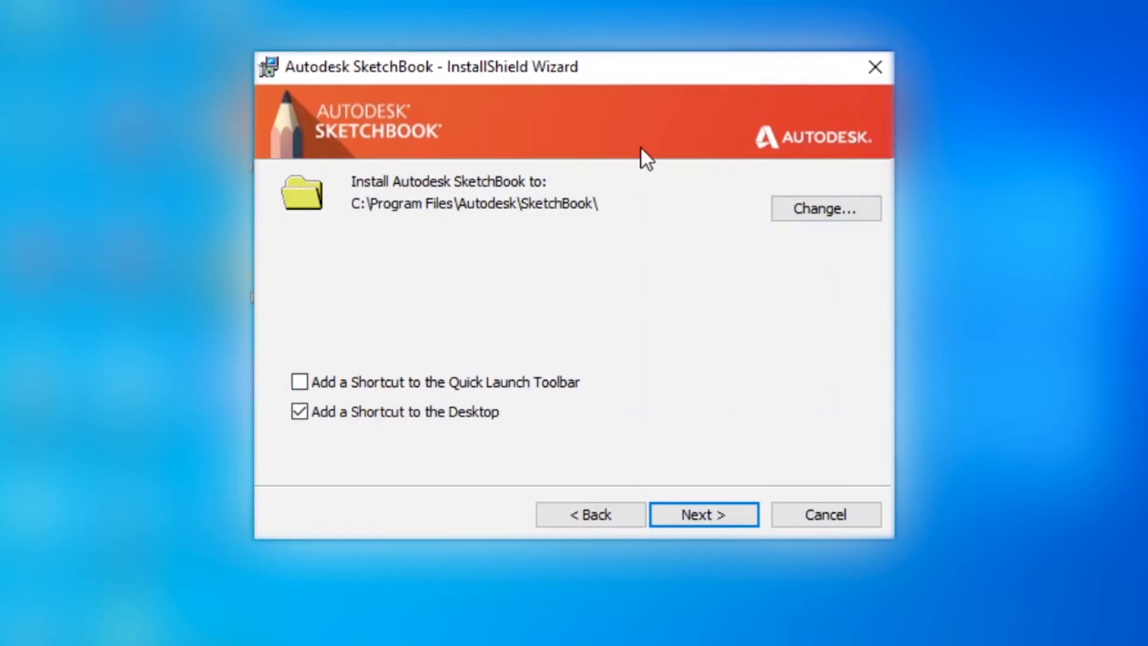
mouse_move(253, 289)
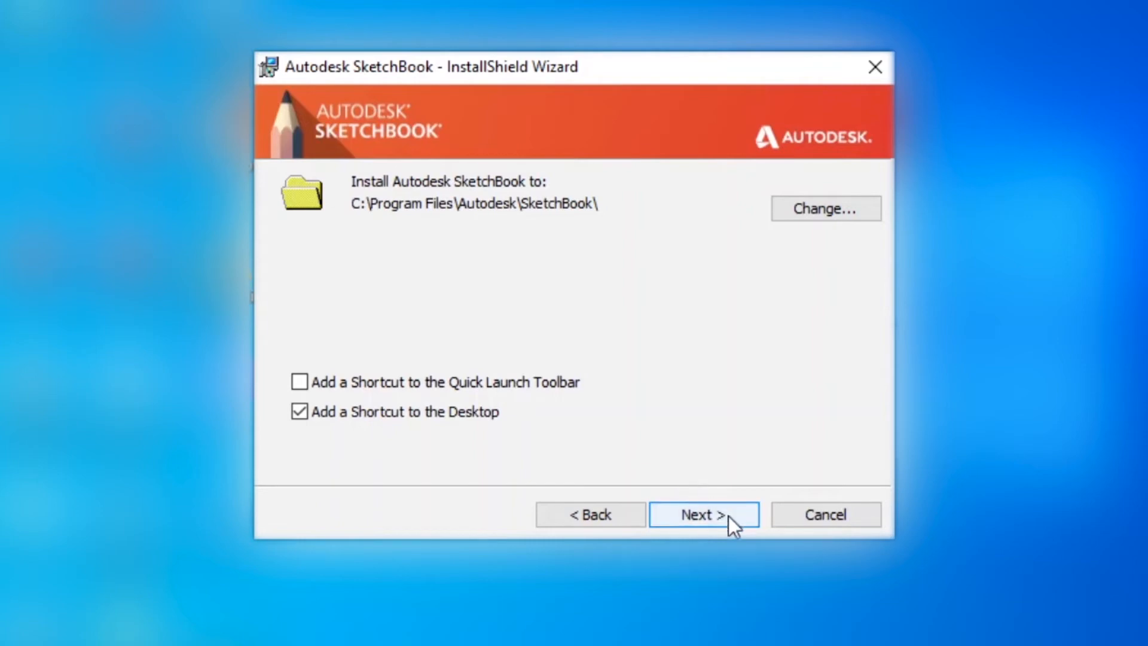
click(703, 514)
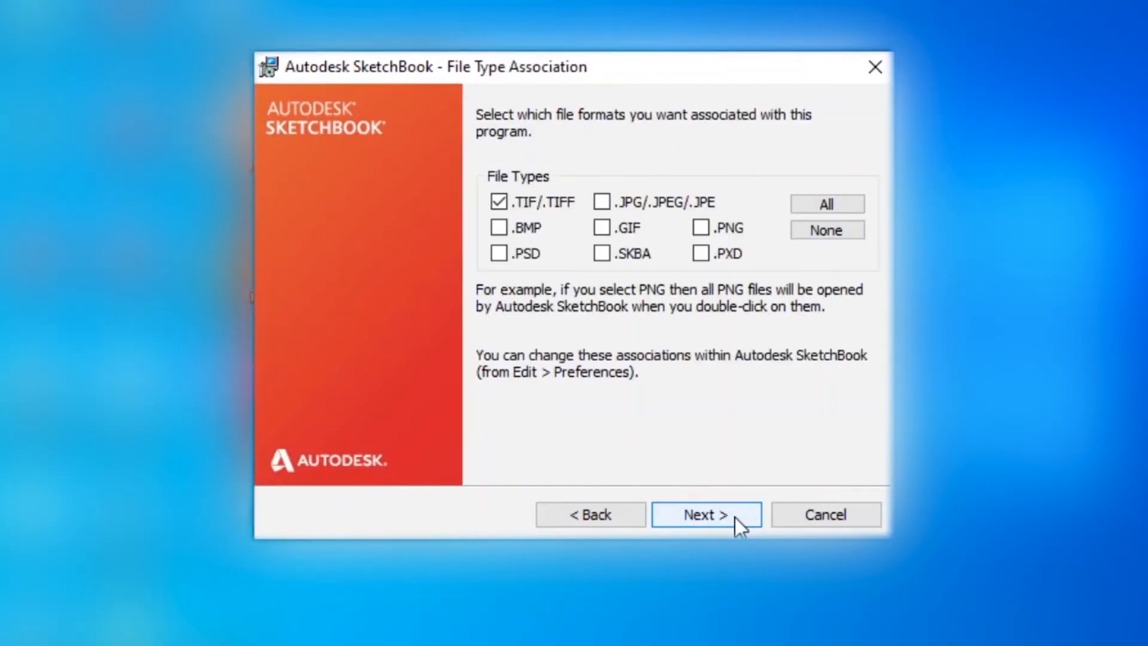
click(706, 514)
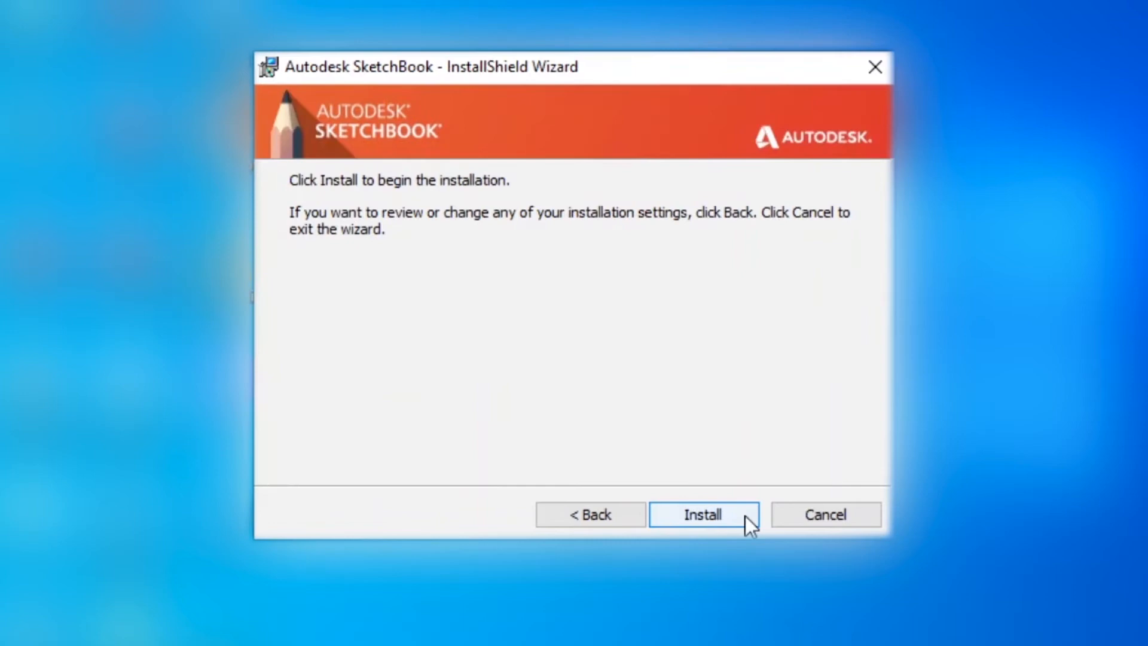
Install SketchBook, skip the readme, and close the finished setup.
click(702, 514)
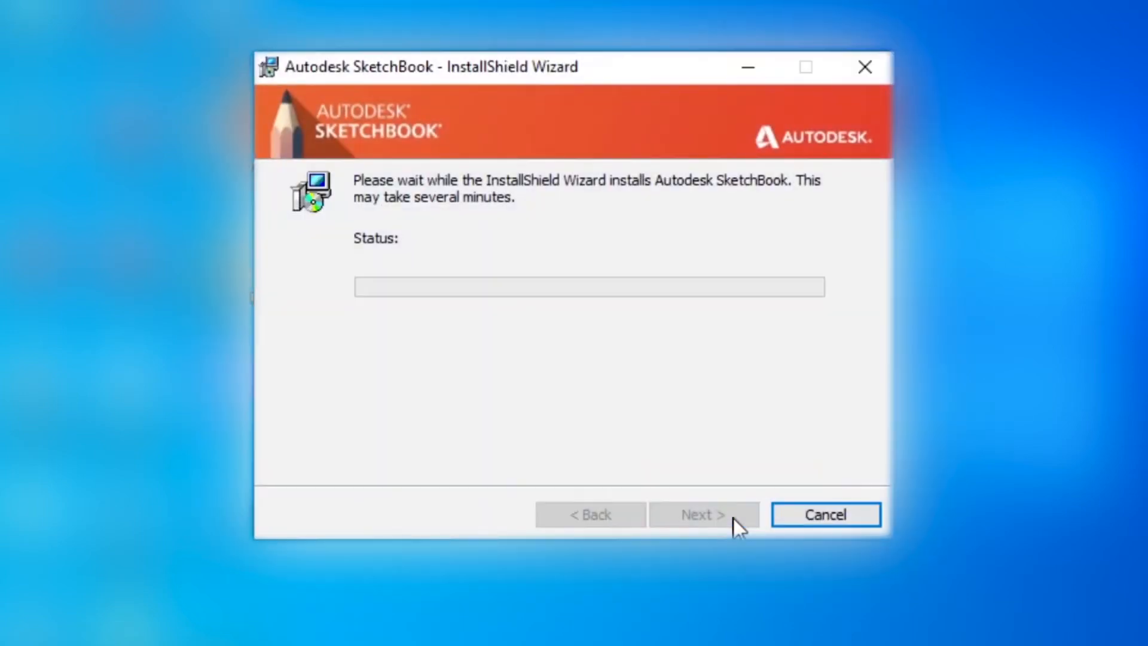
mouse_move(537, 355)
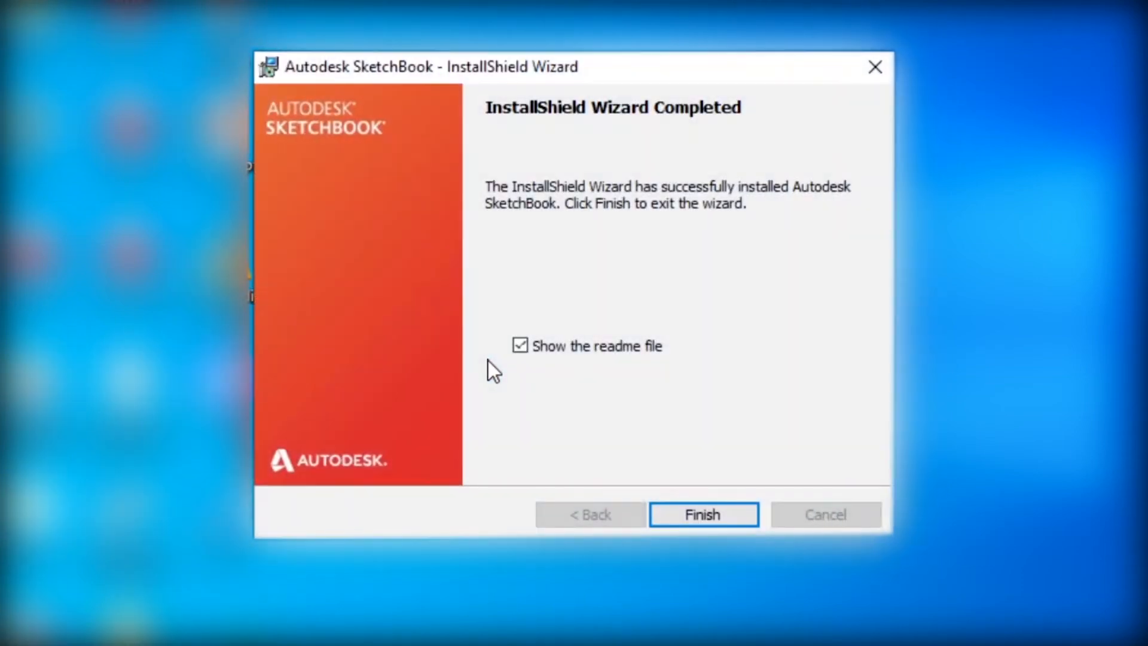
mouse_move(500, 377)
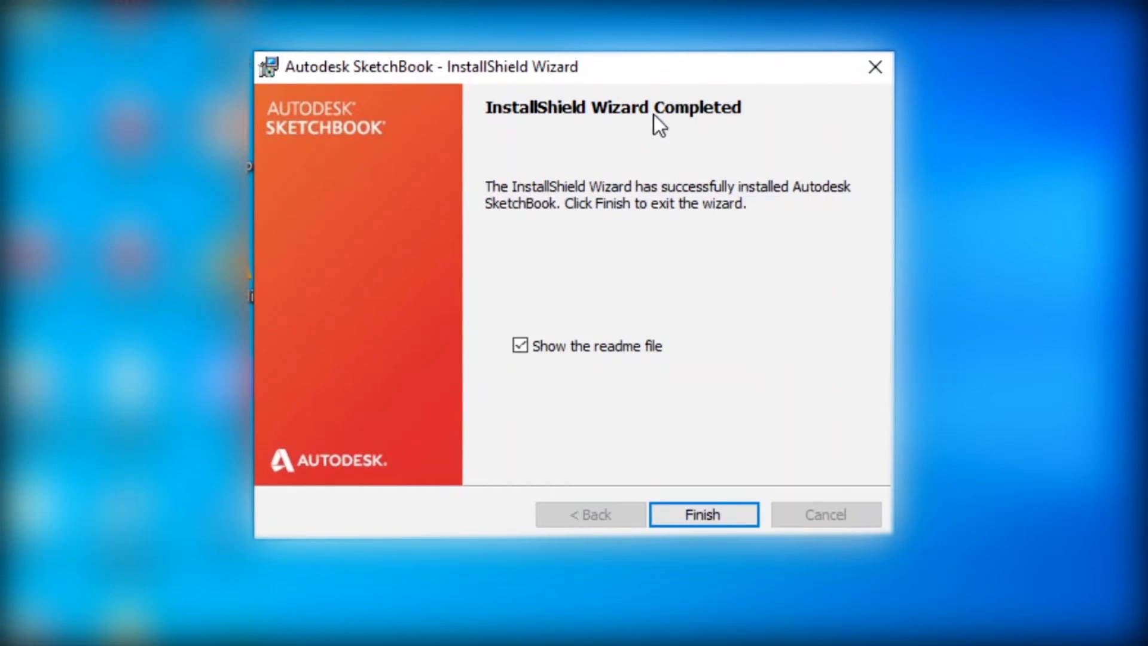
mouse_move(523, 366)
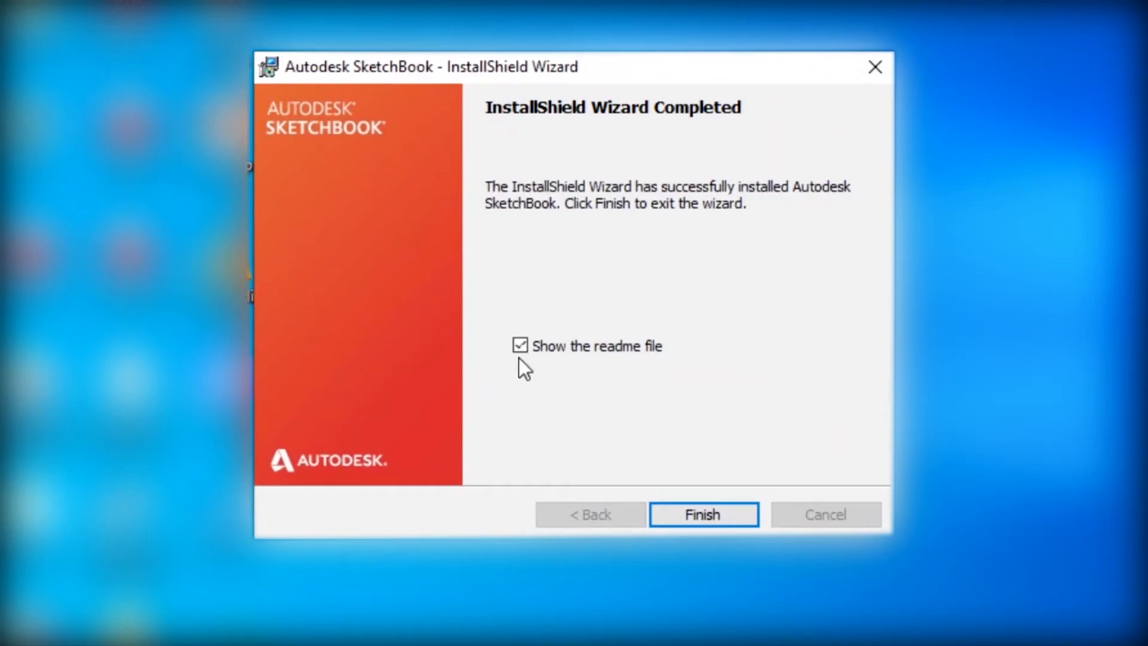
click(520, 346)
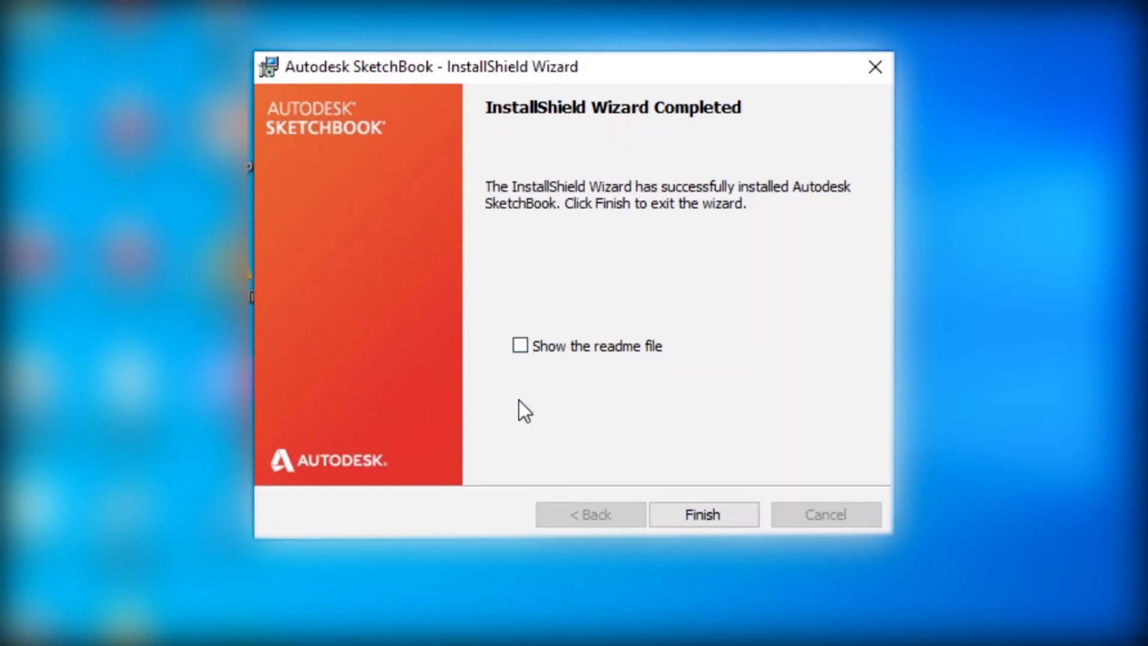
click(702, 515)
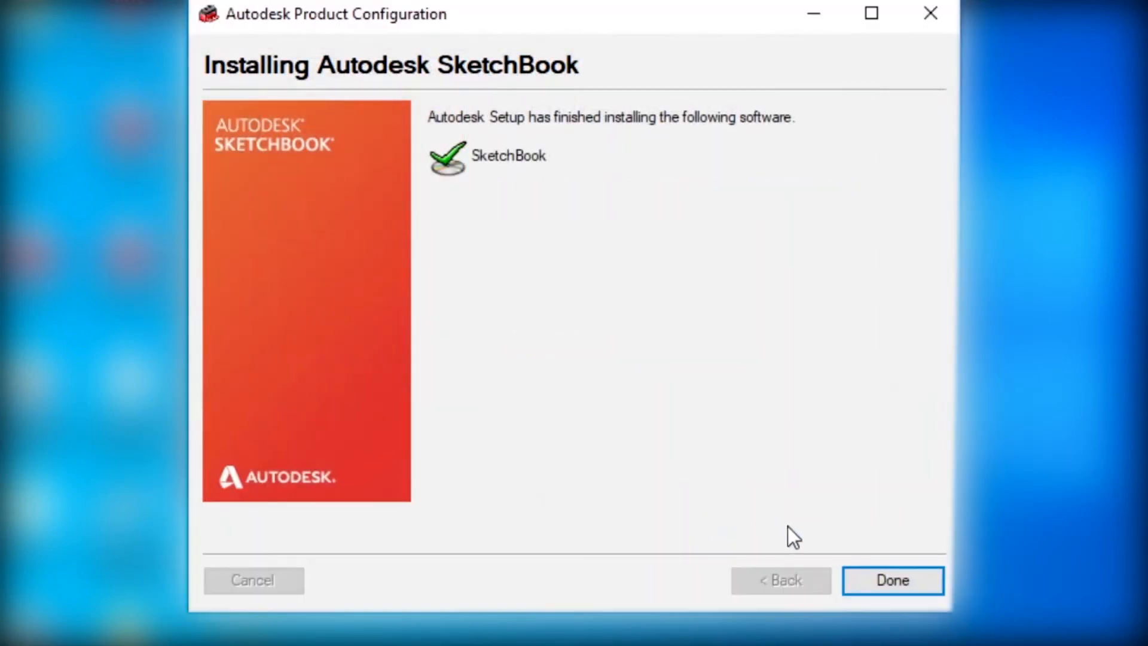
click(893, 580)
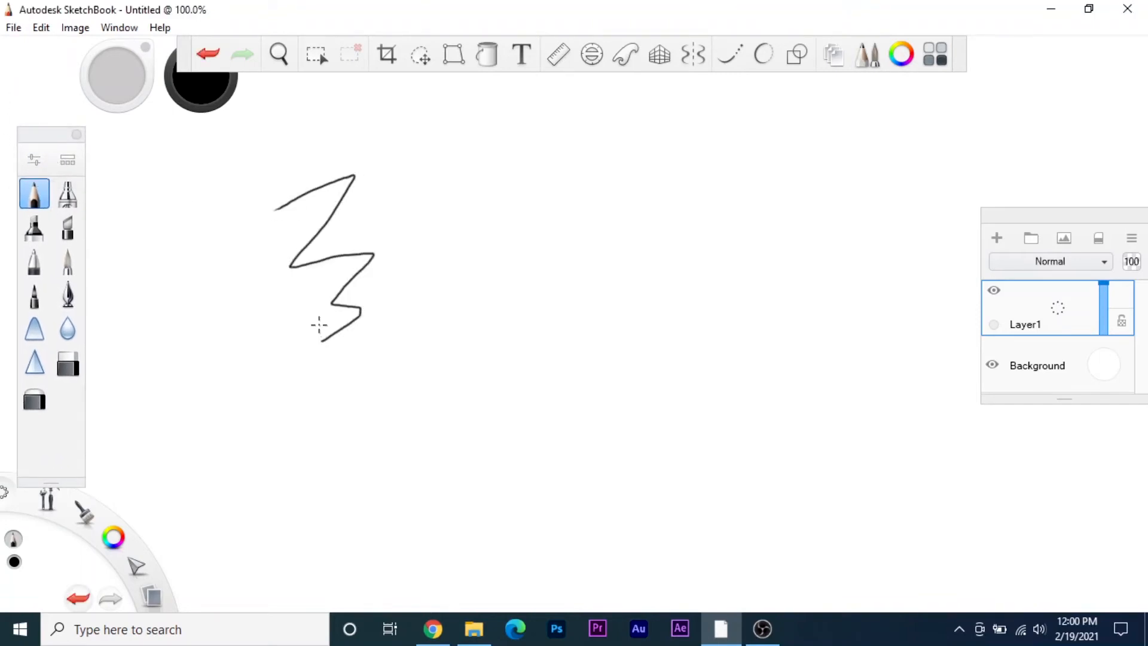
Draw a test zigzag stroke with the pencil brush on the blank canvas.
click(67, 361)
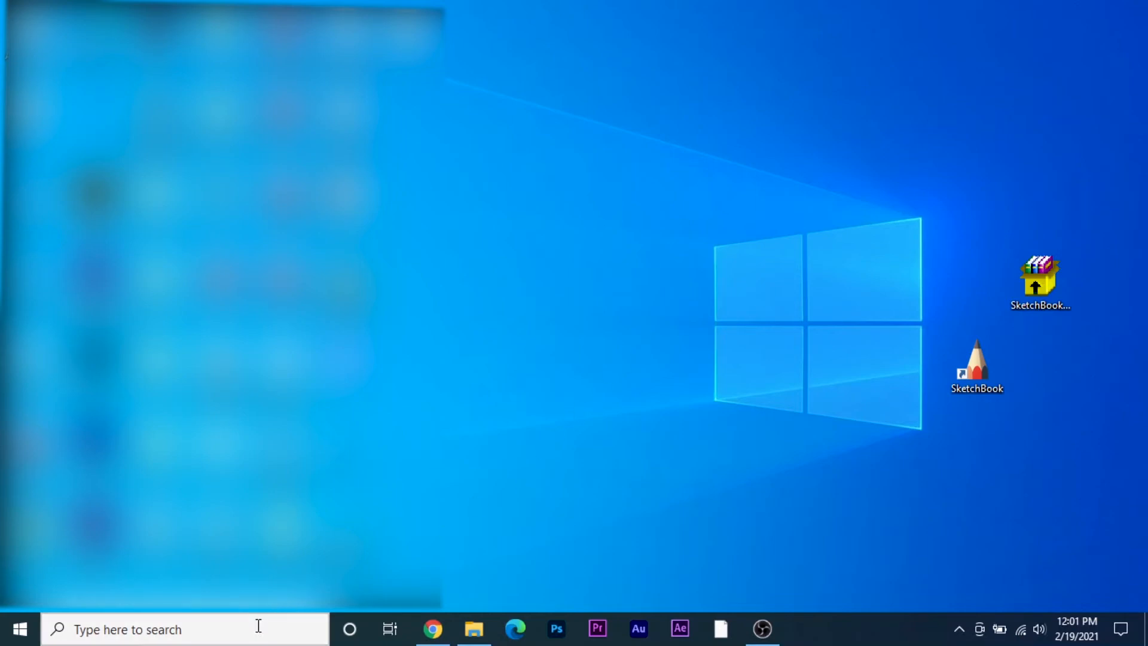
Open Microsoft Store from the taskbar search 'micro' and activate its search field.
text(micro)
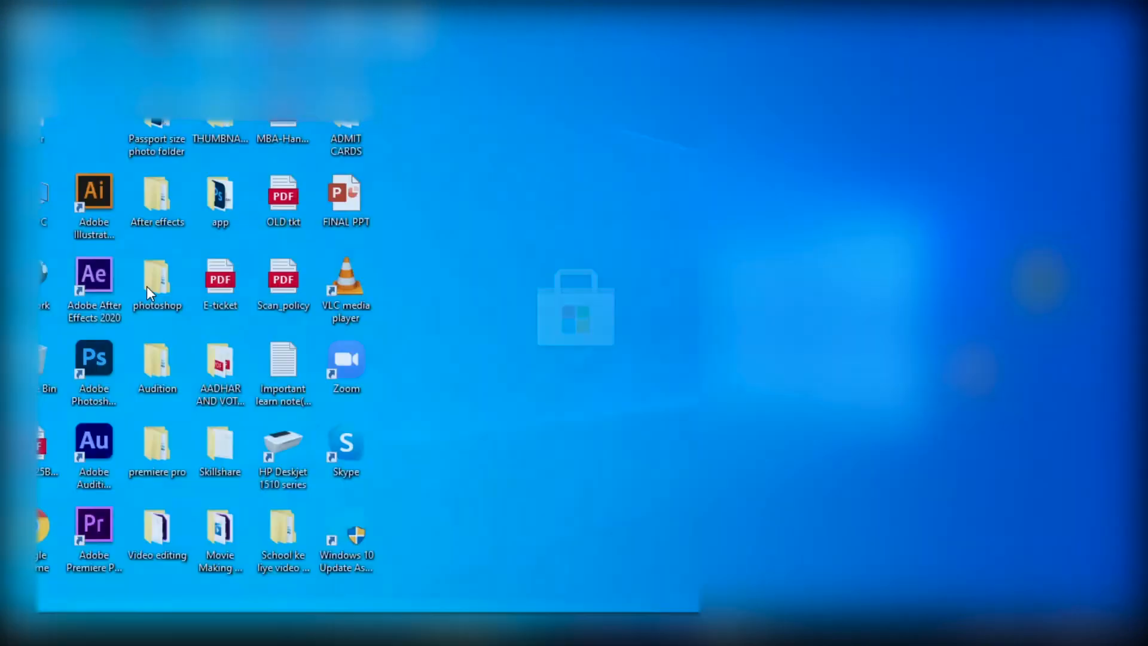
click(804, 630)
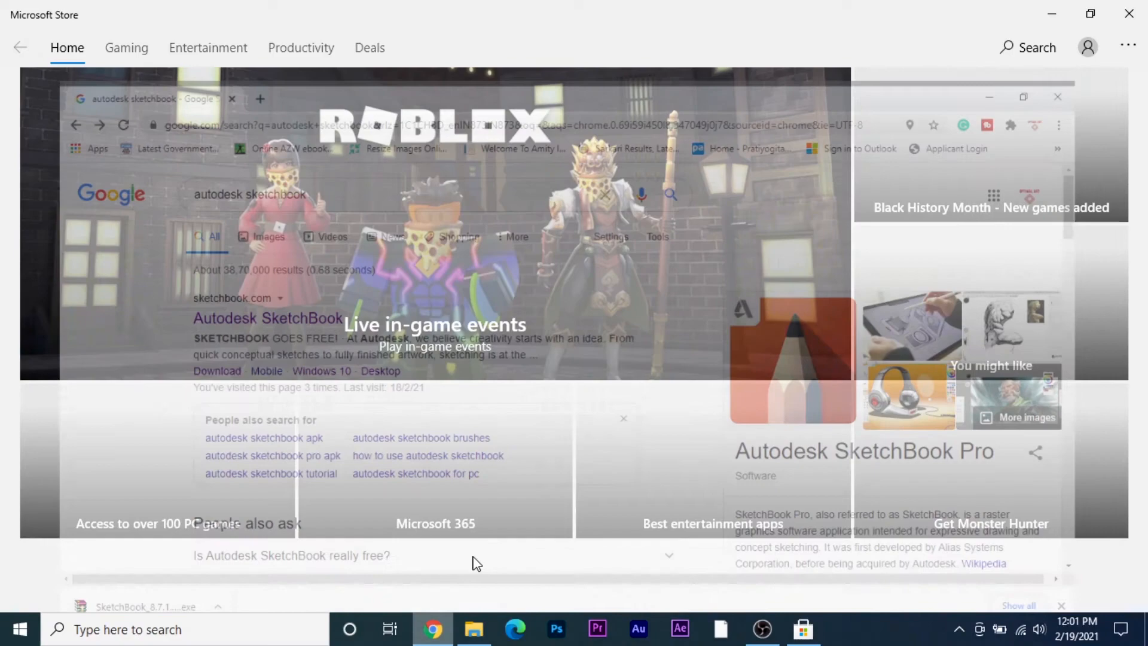
click(432, 629)
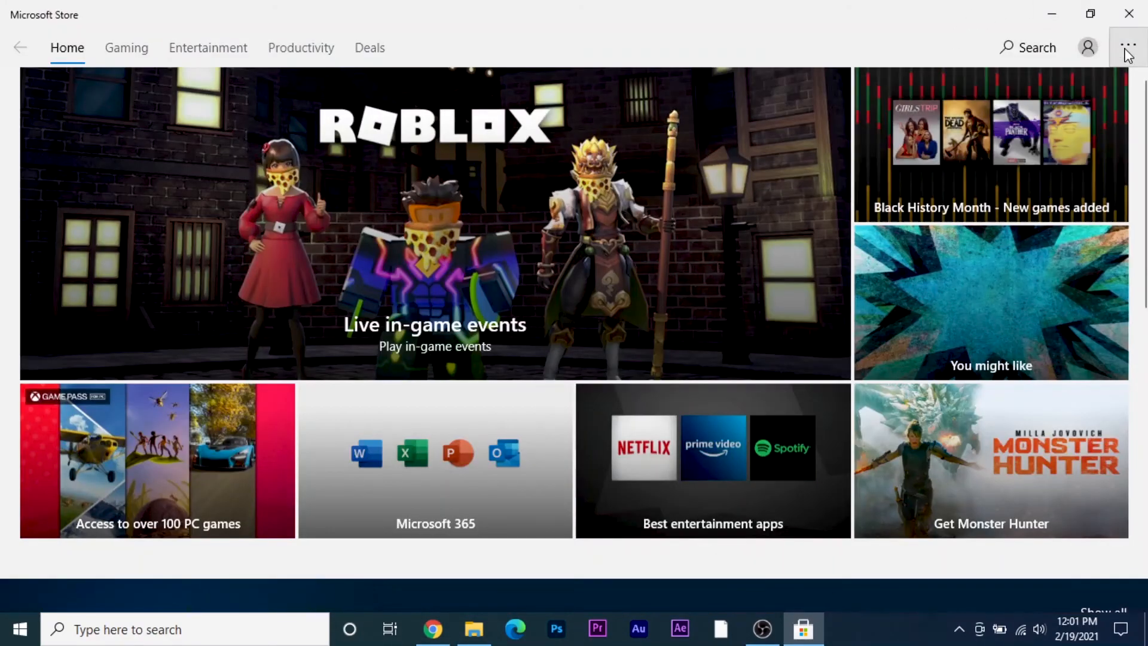
click(1029, 47)
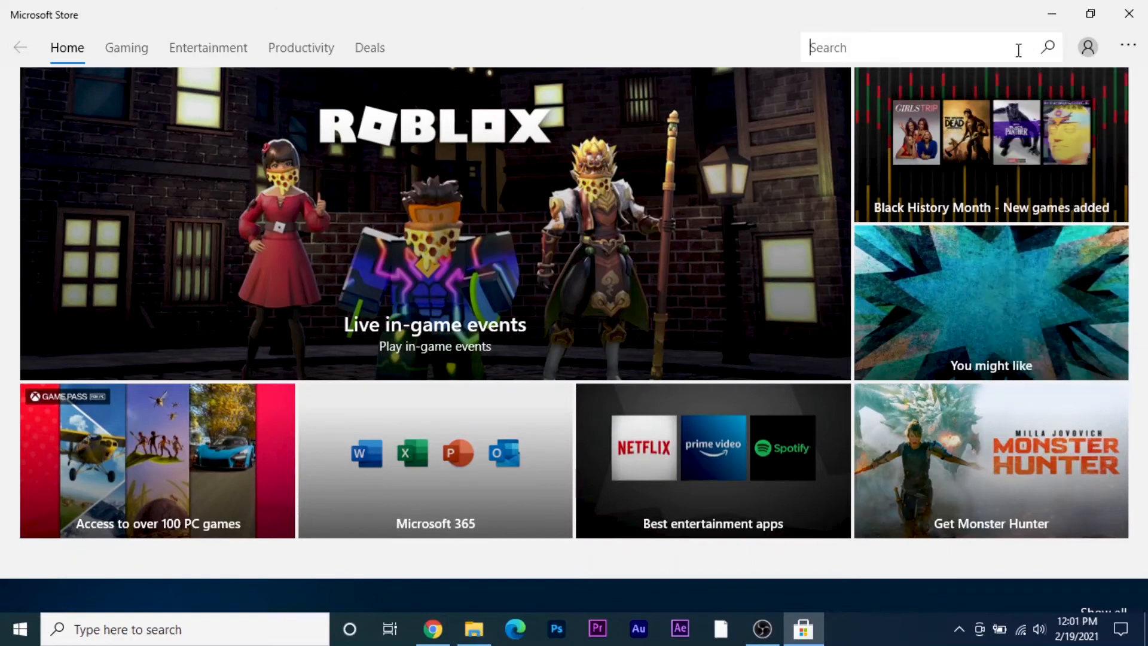
Search 'Autodesk sketchbook' and load its store listing, refreshing when it fails.
text(Autod)
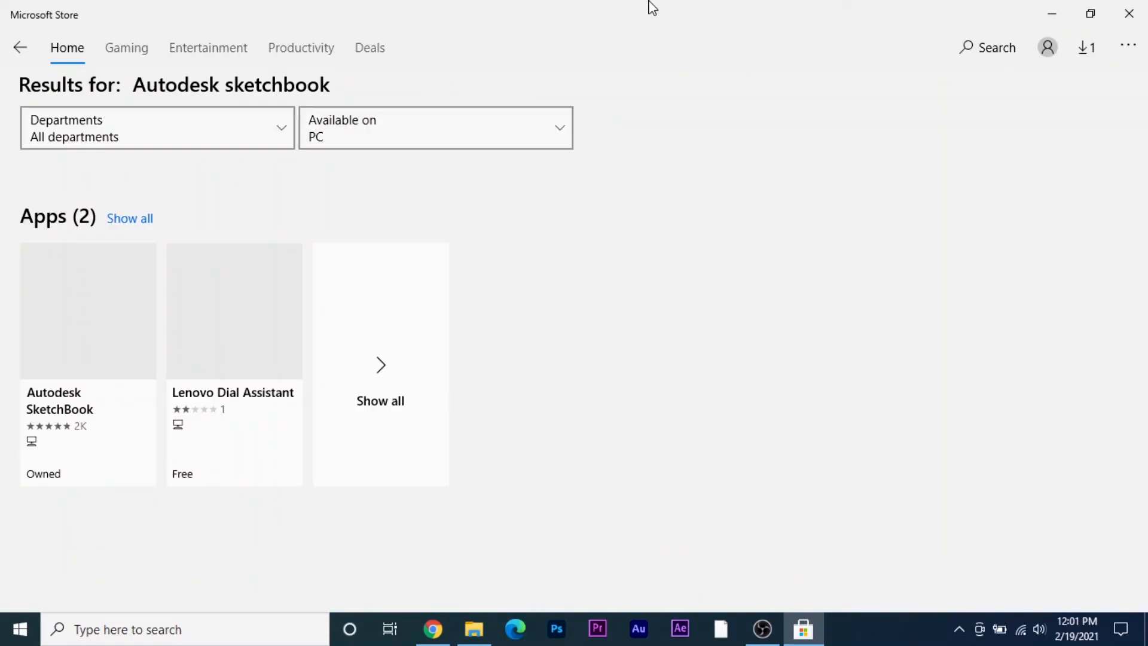
mouse_move(99, 333)
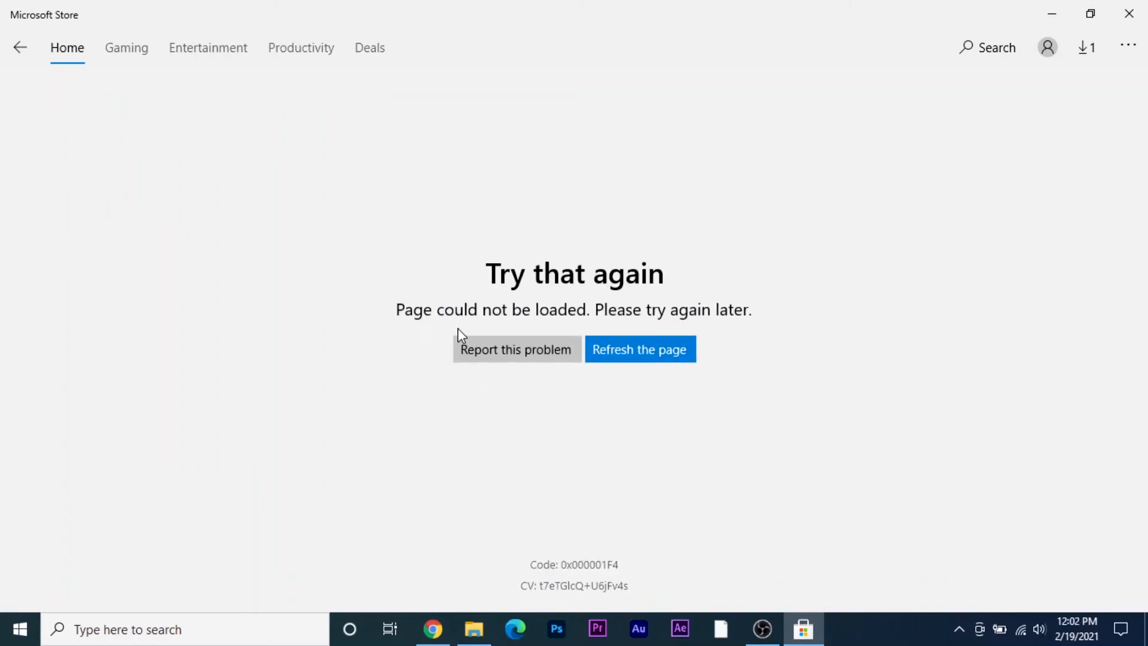
click(640, 349)
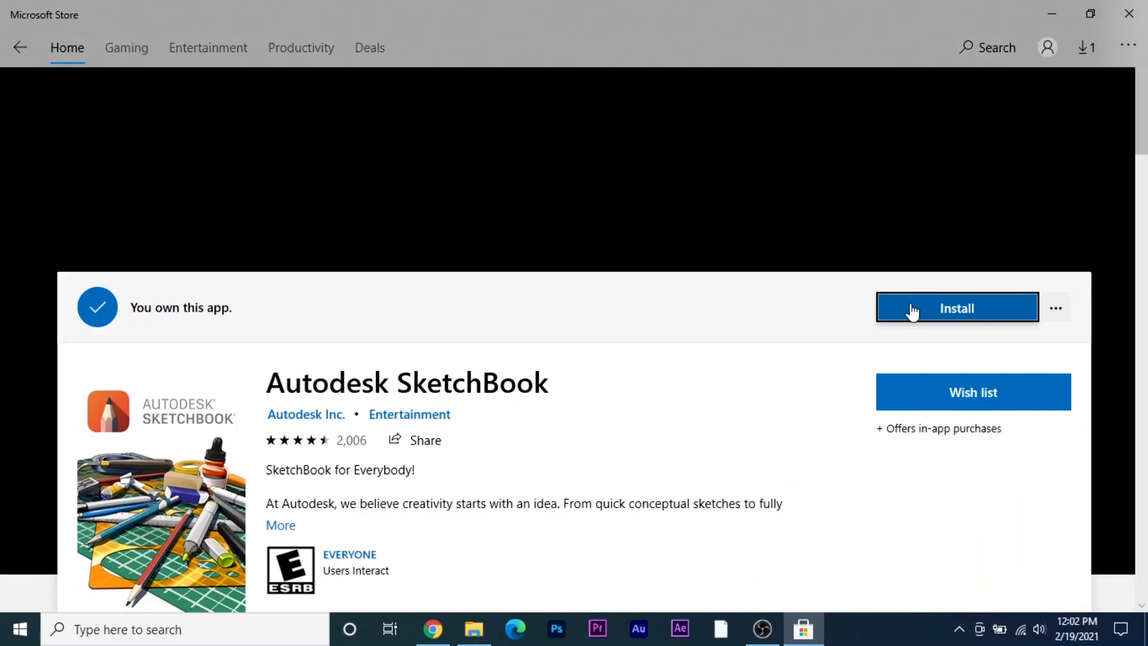
mouse_move(727, 436)
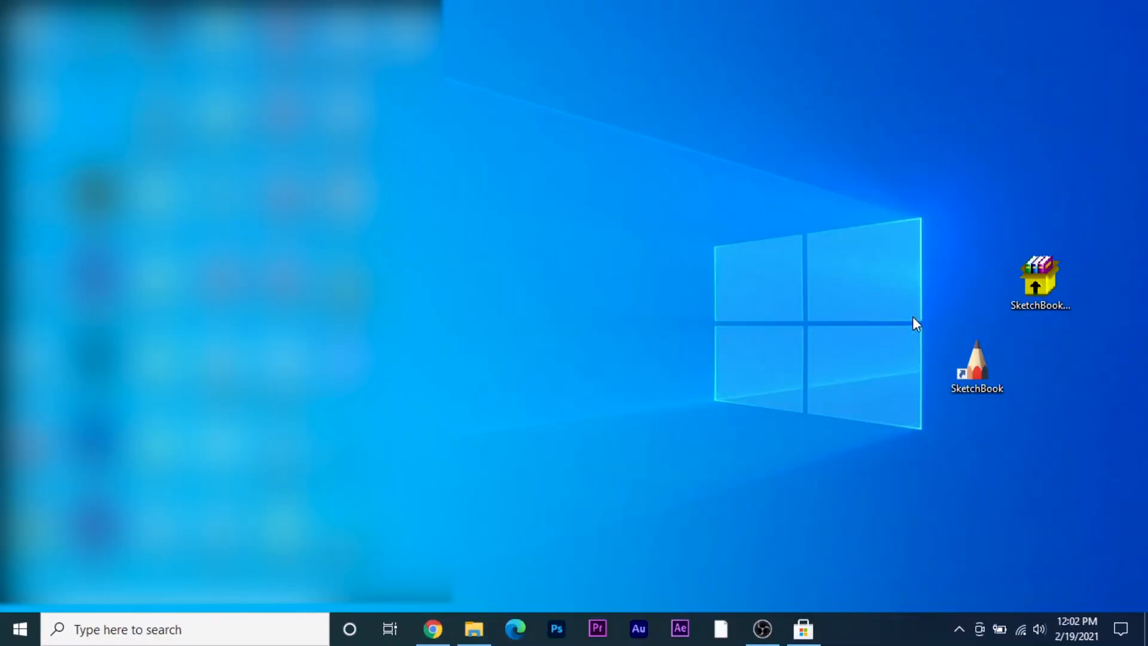
mouse_move(635, 445)
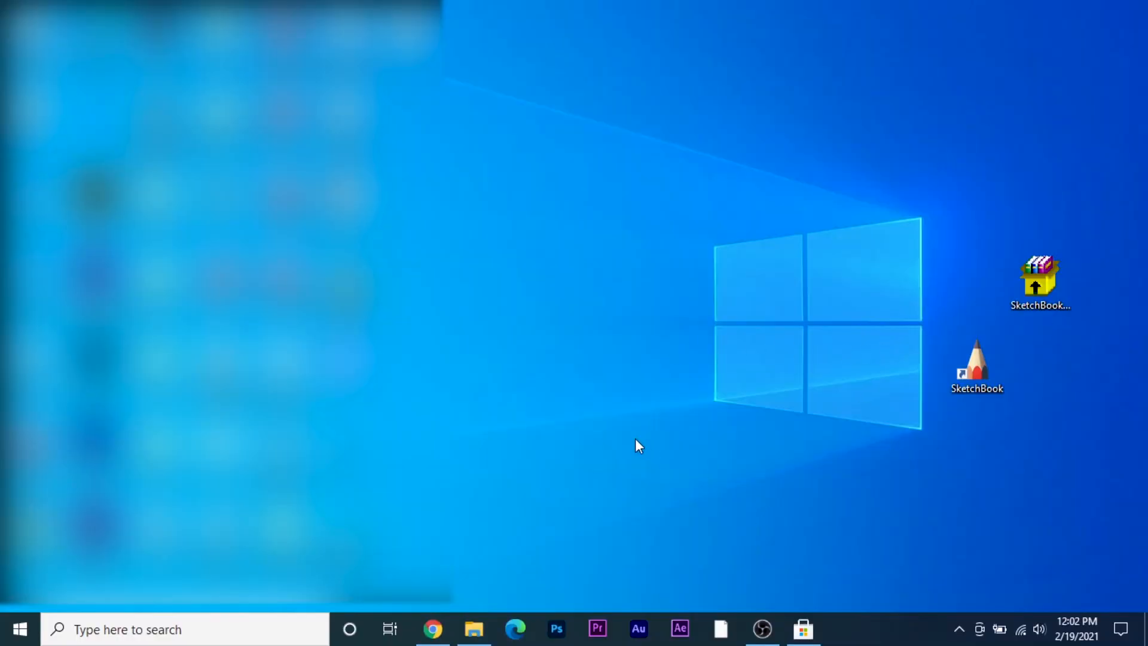
mouse_move(686, 406)
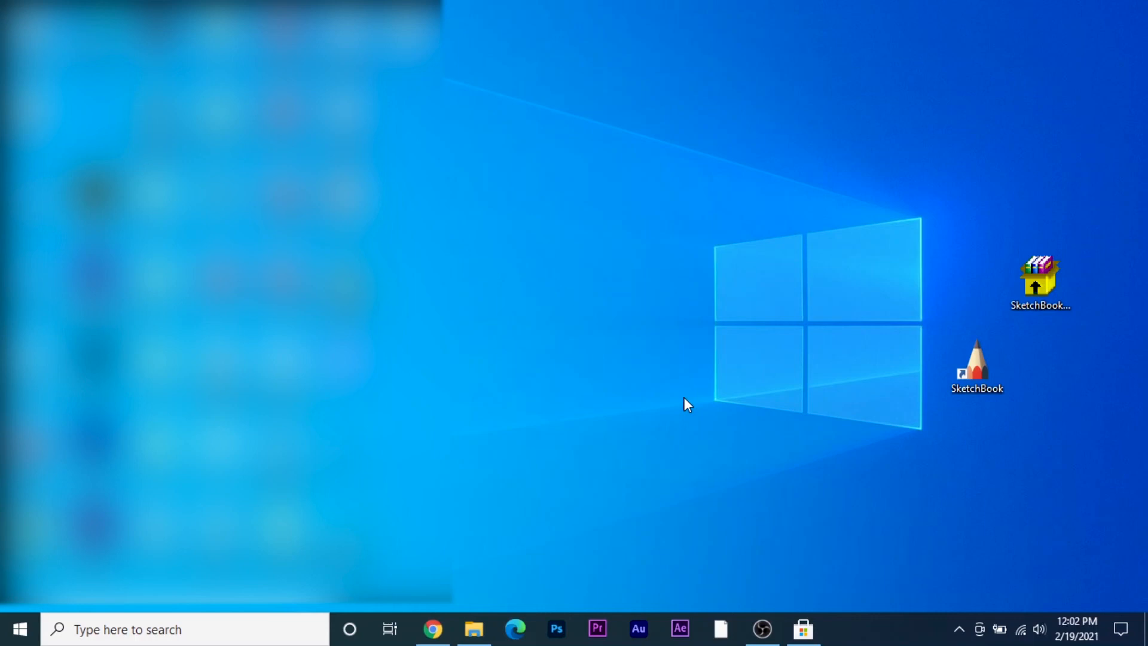
mouse_move(750, 590)
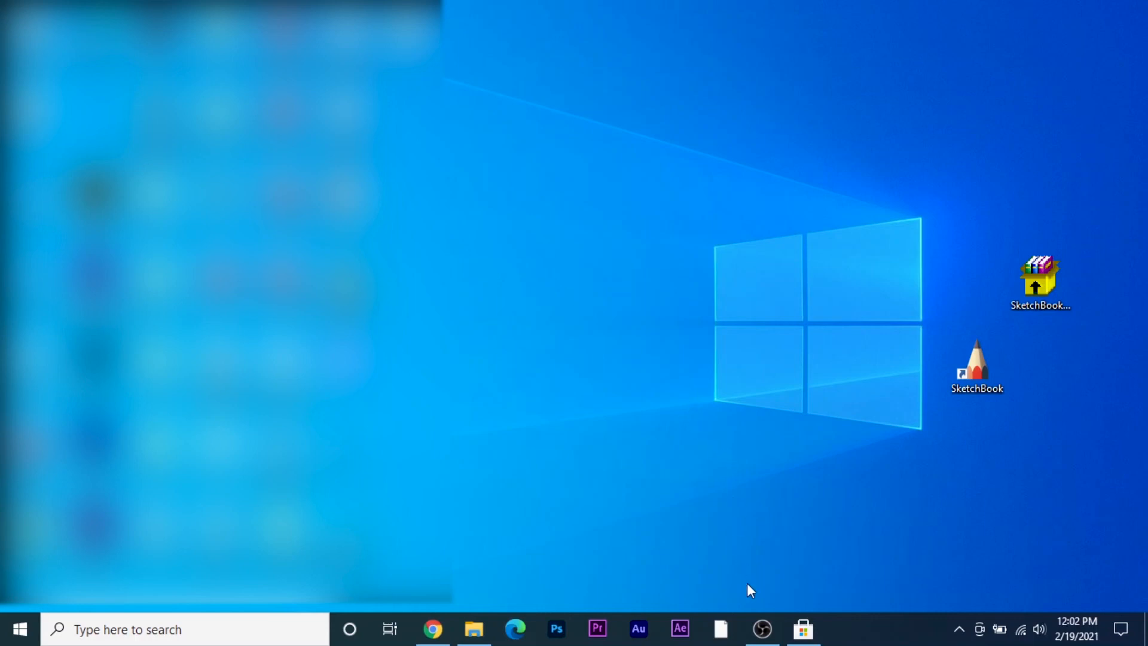